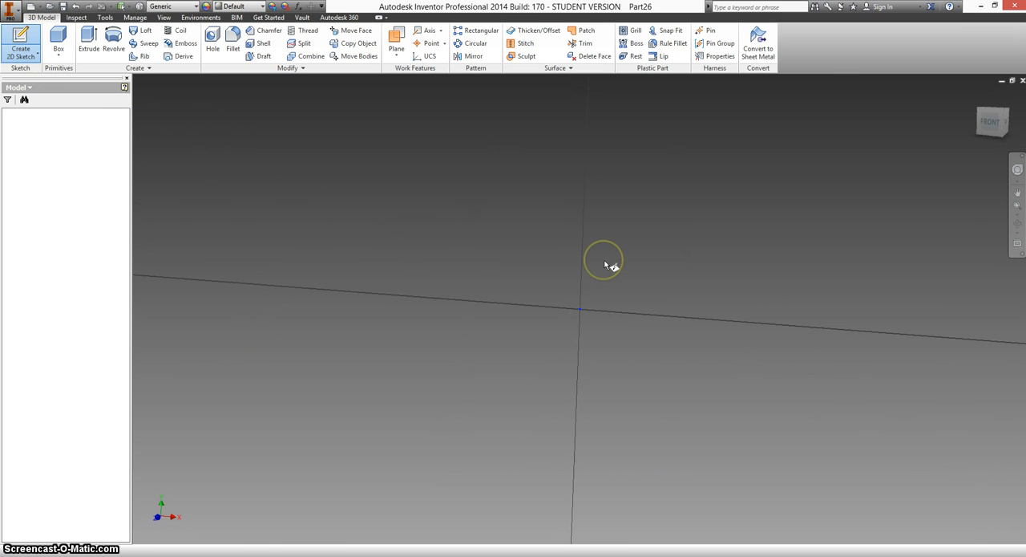
Sketch a rectangle on the front plane dimensioned 4.000 high by 11.000 wide.
left_click(19, 40)
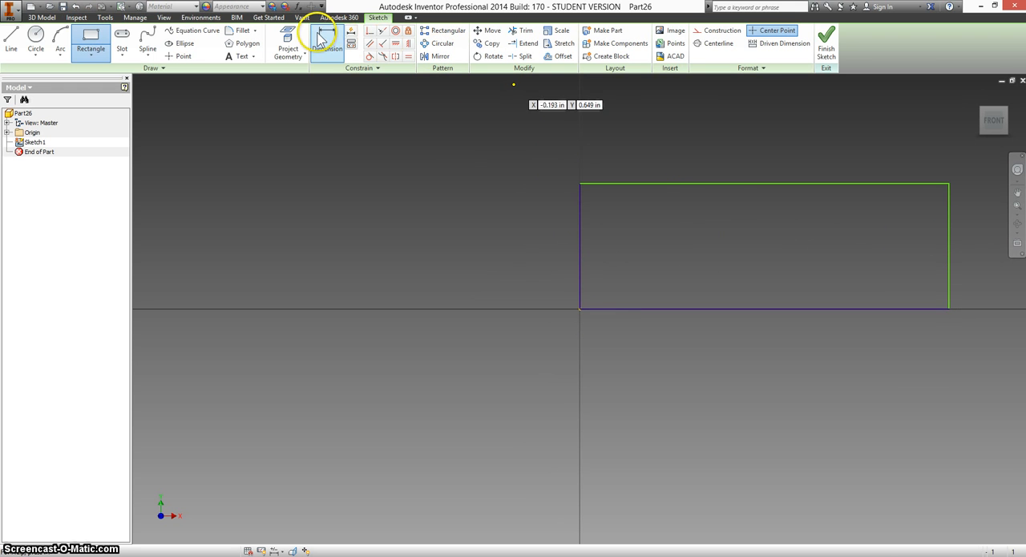
left_click(327, 45)
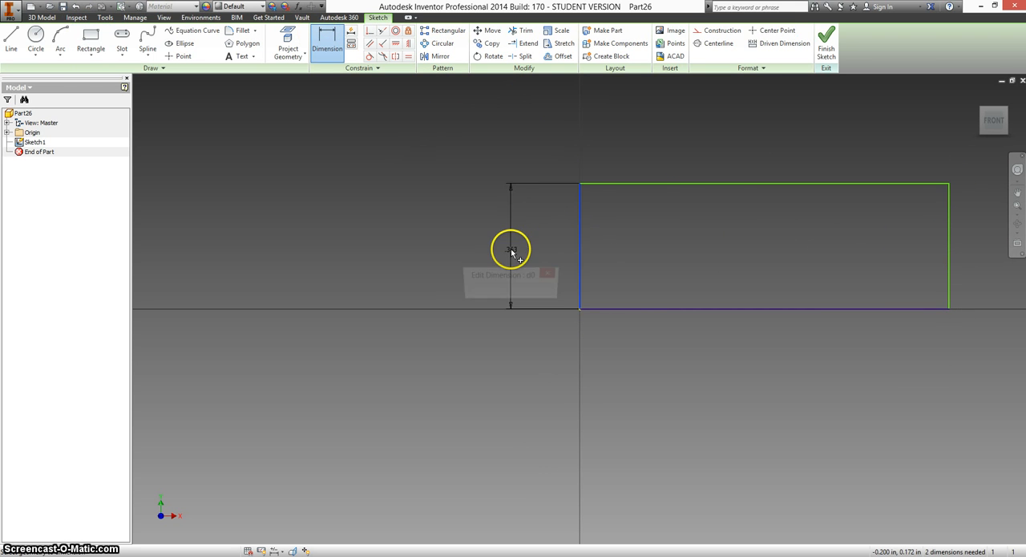
left_click(511, 248)
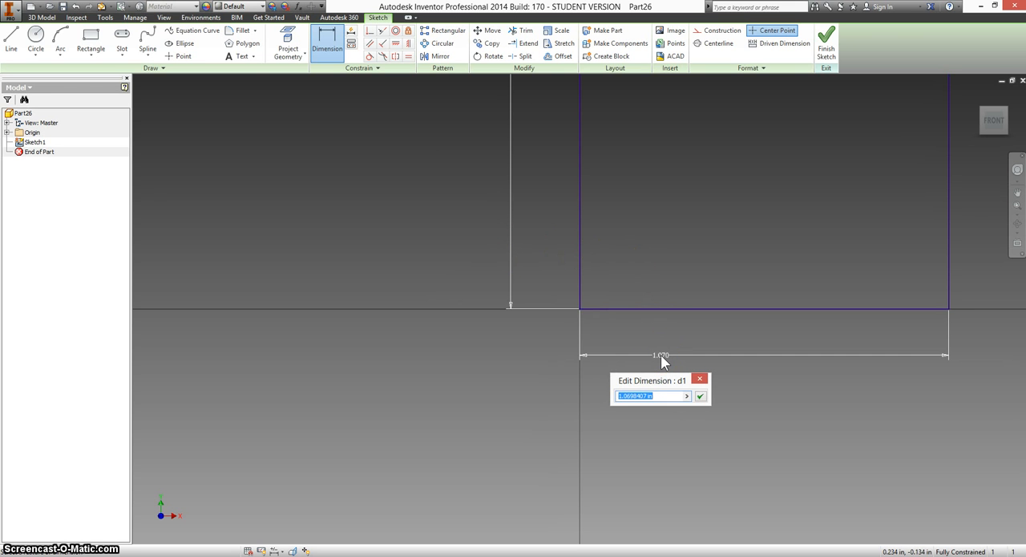
type("11")
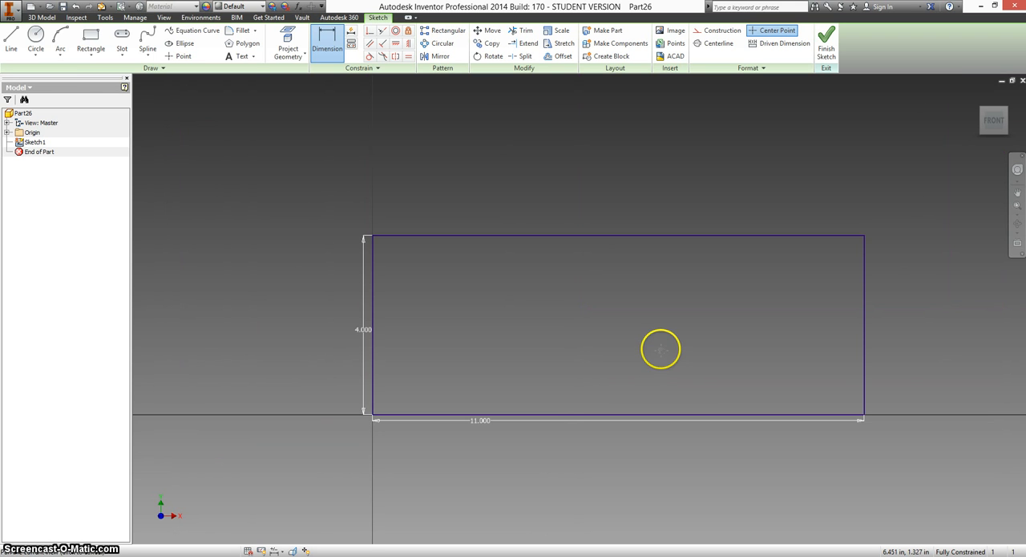
mouse_move(663, 356)
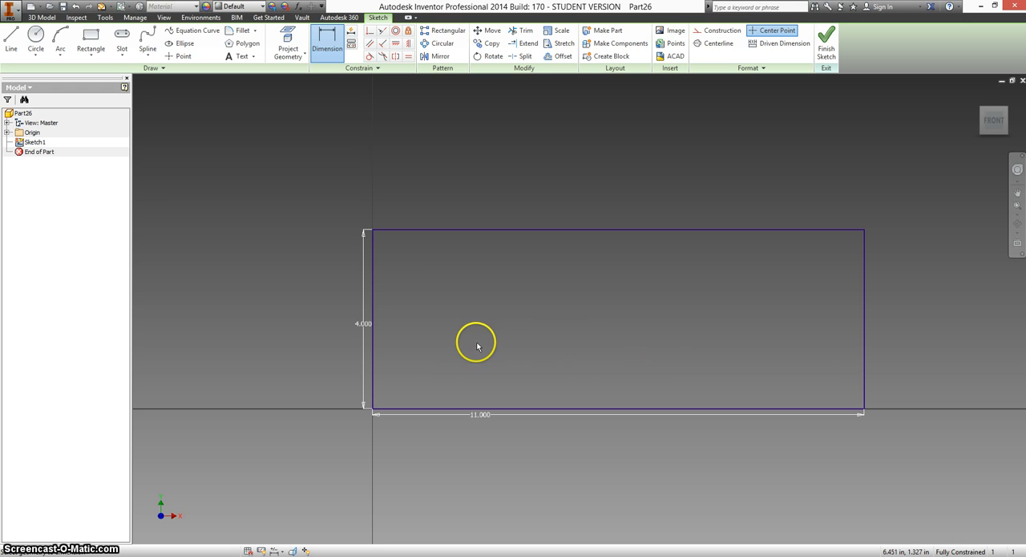
mouse_move(431, 290)
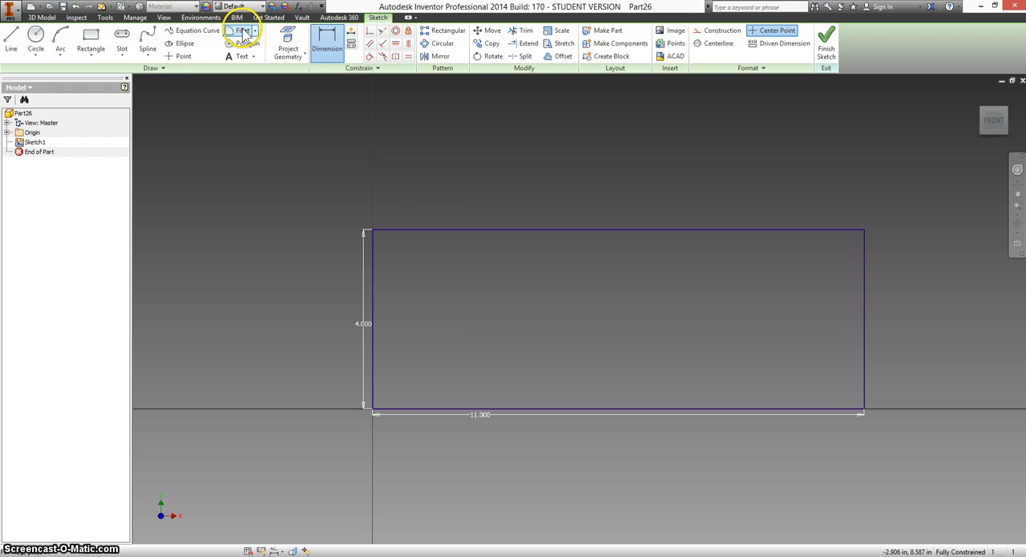
Fillet the rectangle's corners at 0.500 radius and extrude the profile 0.5 thick.
left_click(243, 32)
type(".5")
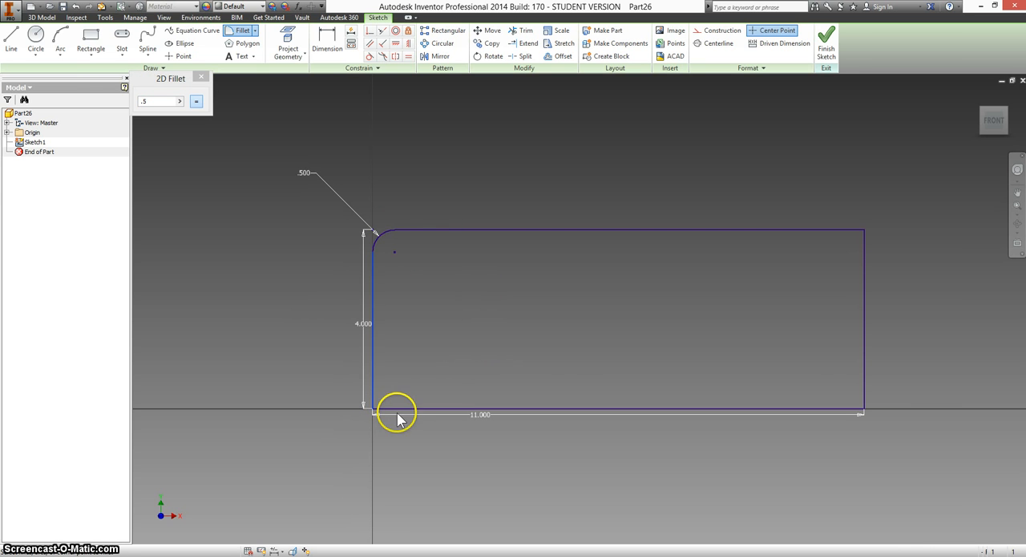
left_click(396, 418)
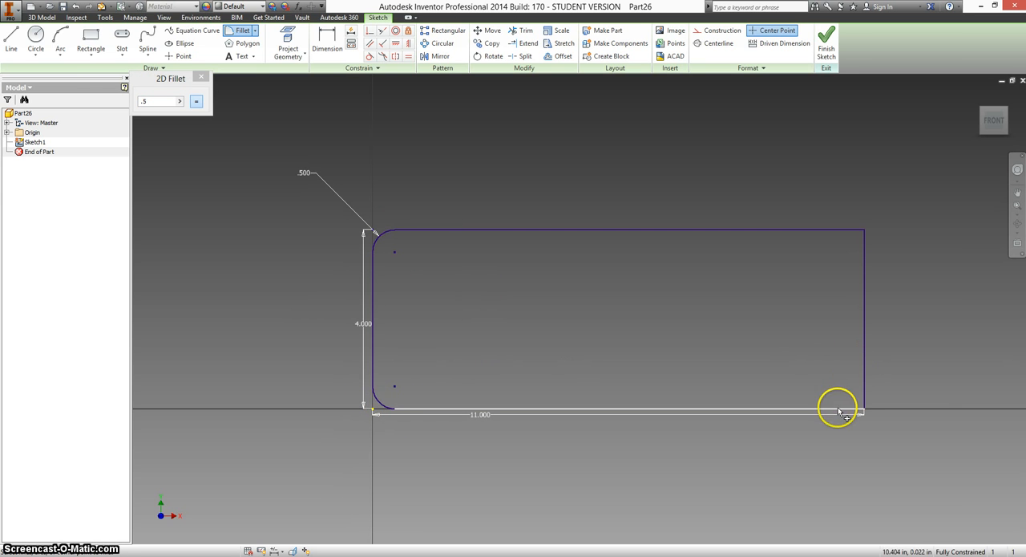
left_click(838, 411)
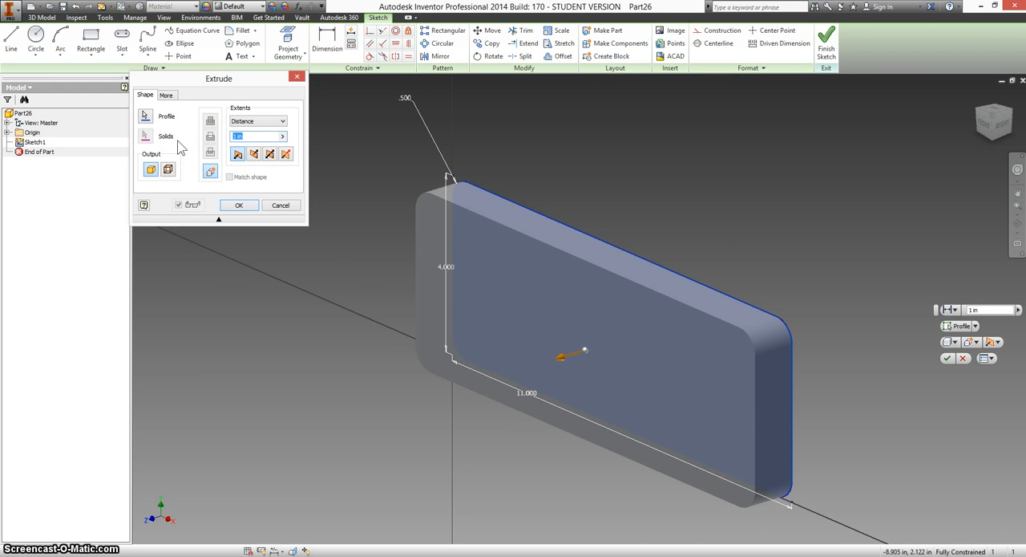
type(".5")
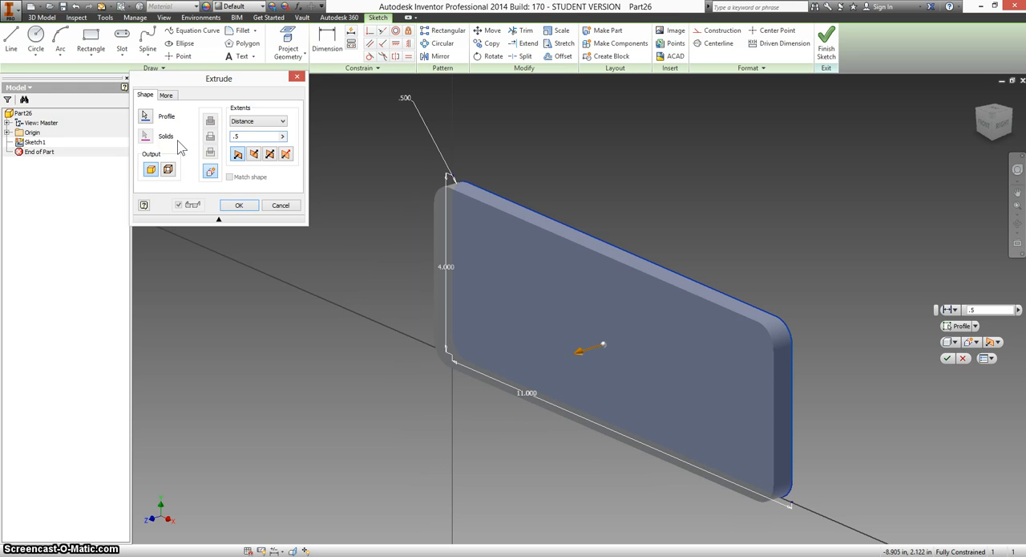
left_click(238, 204)
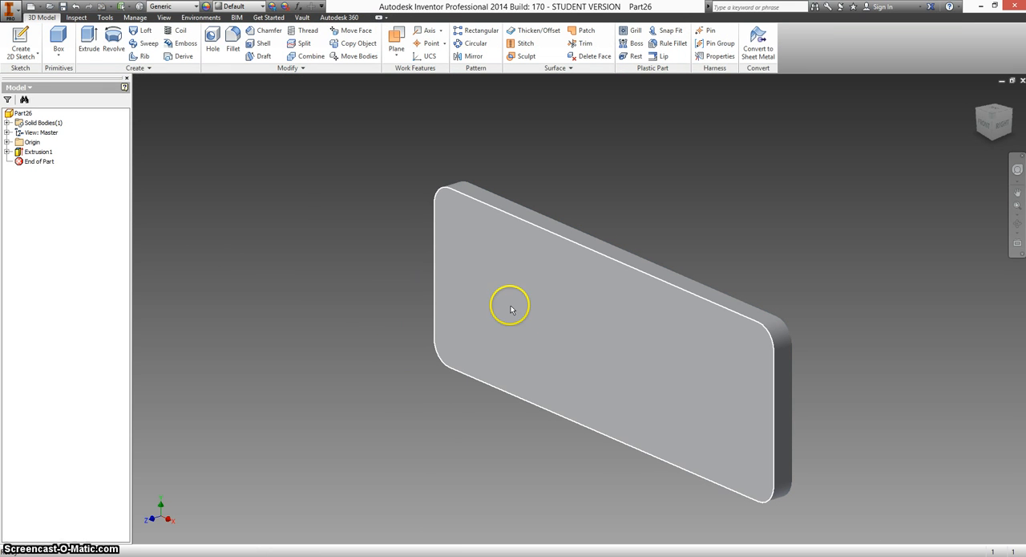
Sketch on the plate's front face and place hole points along the horizontal middle.
left_click(512, 307)
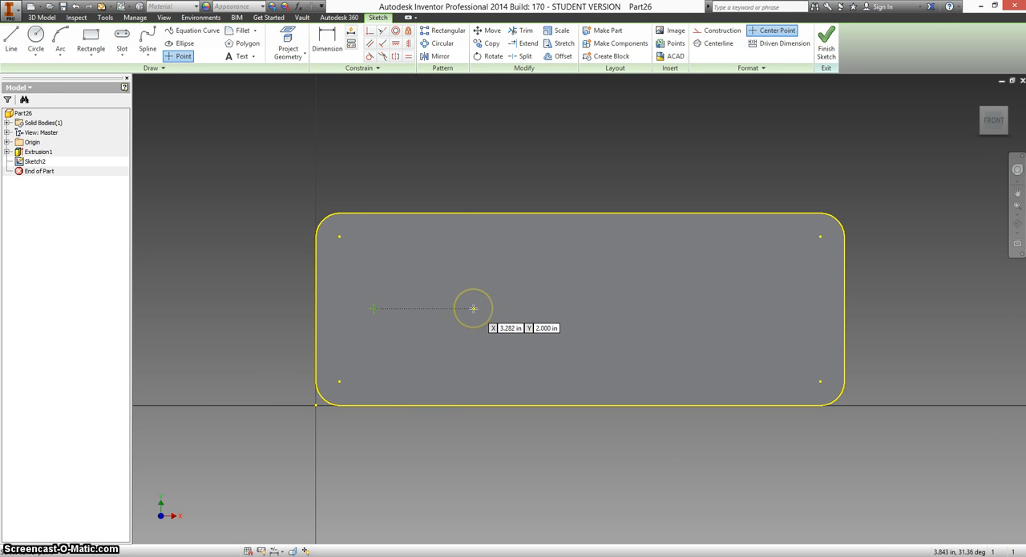
left_click(474, 307)
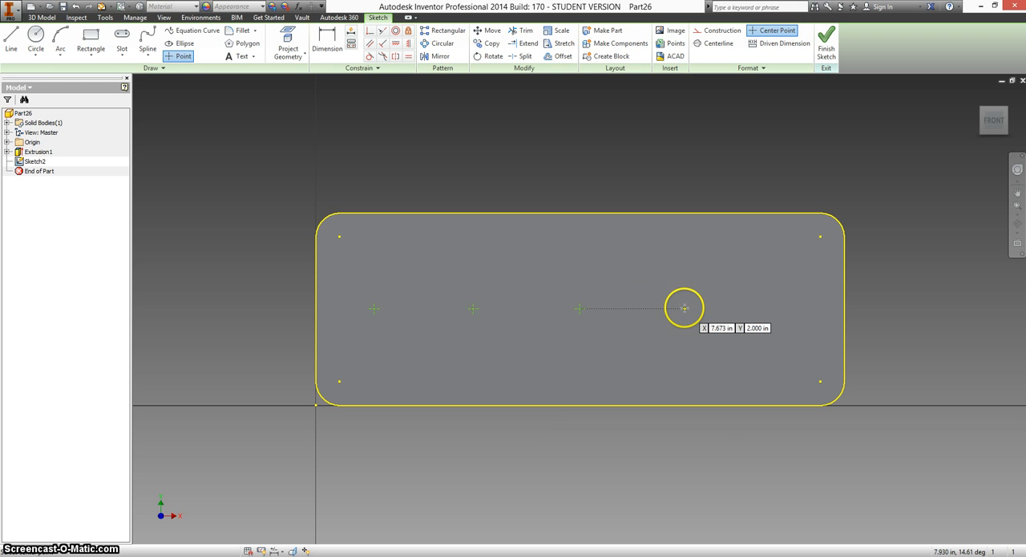
left_click(683, 307)
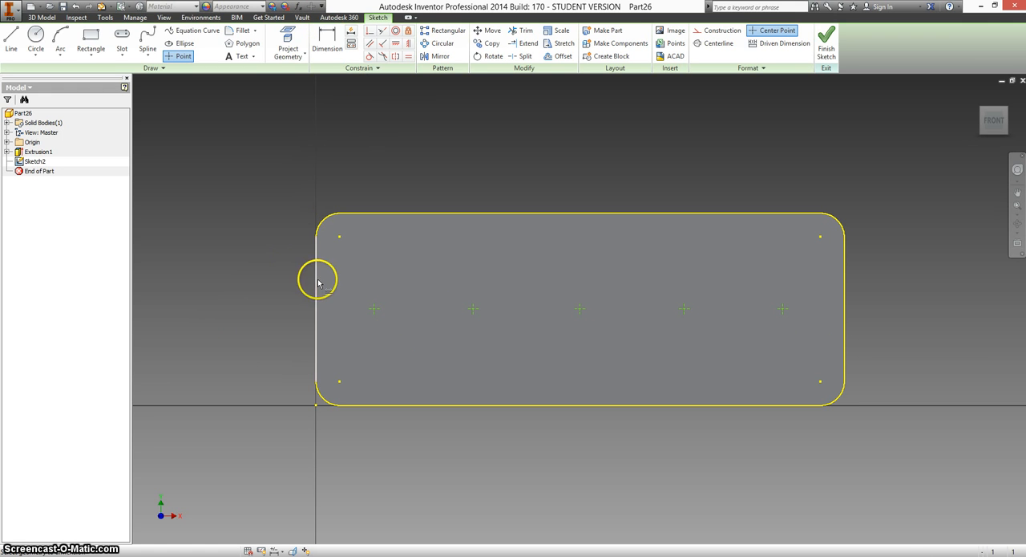
Dimension the hole points 0.438, 1.500 and 5.500 from the plate's left edge.
left_click(325, 47)
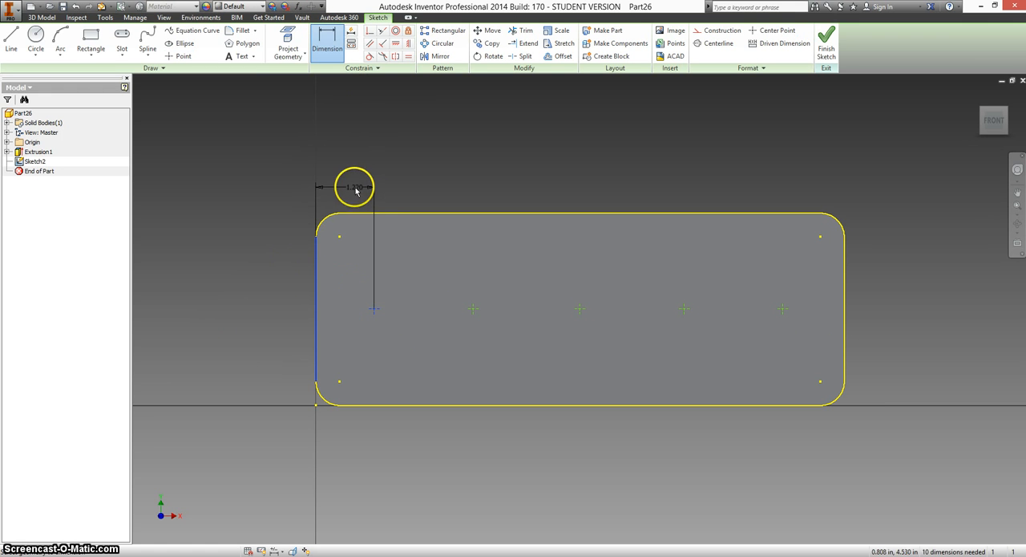
left_click(350, 187)
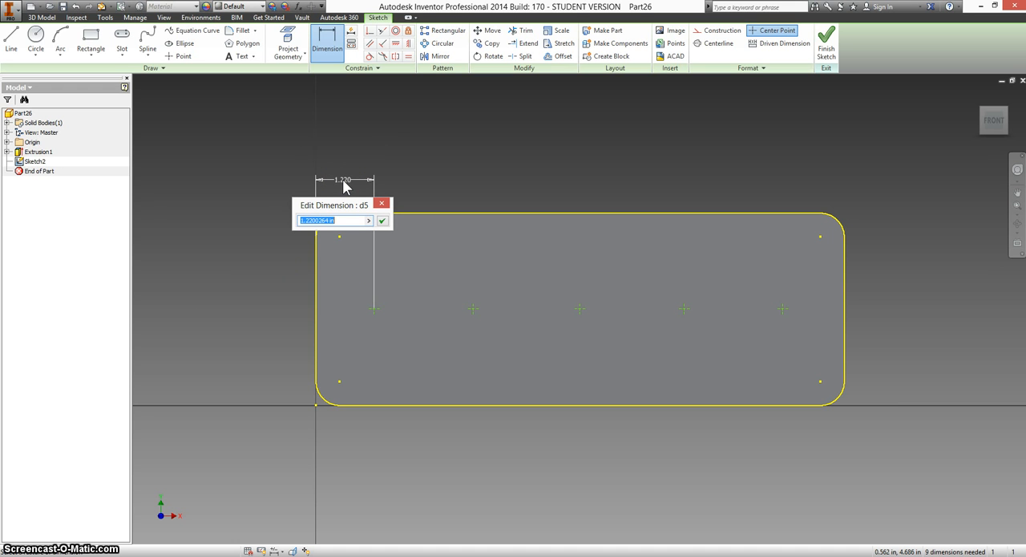
type(".4")
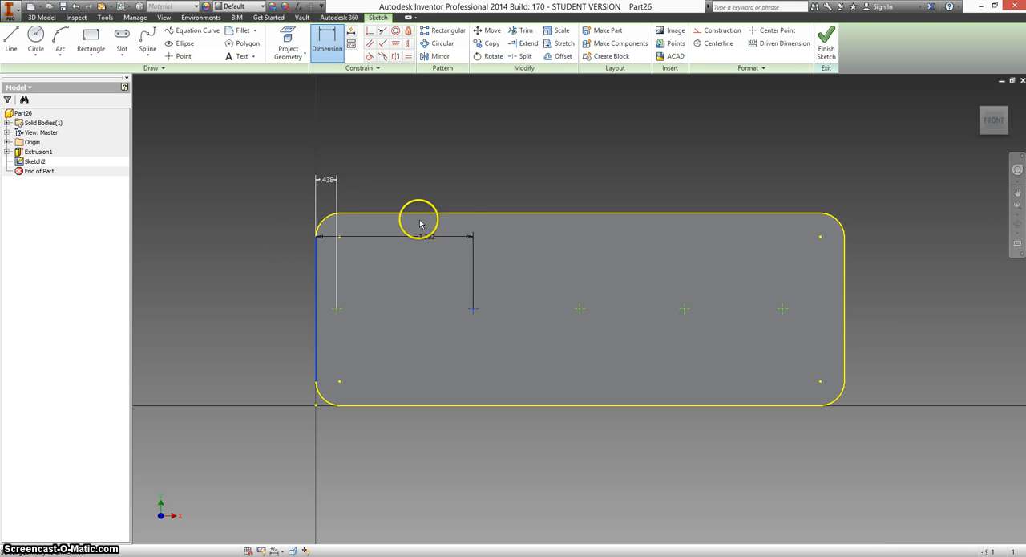
left_click(420, 223)
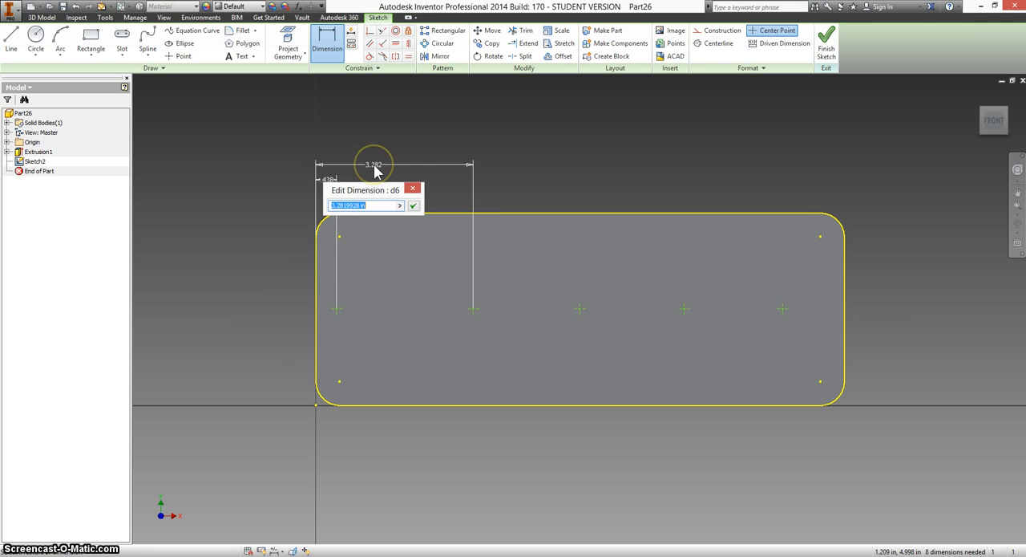
type("1.5")
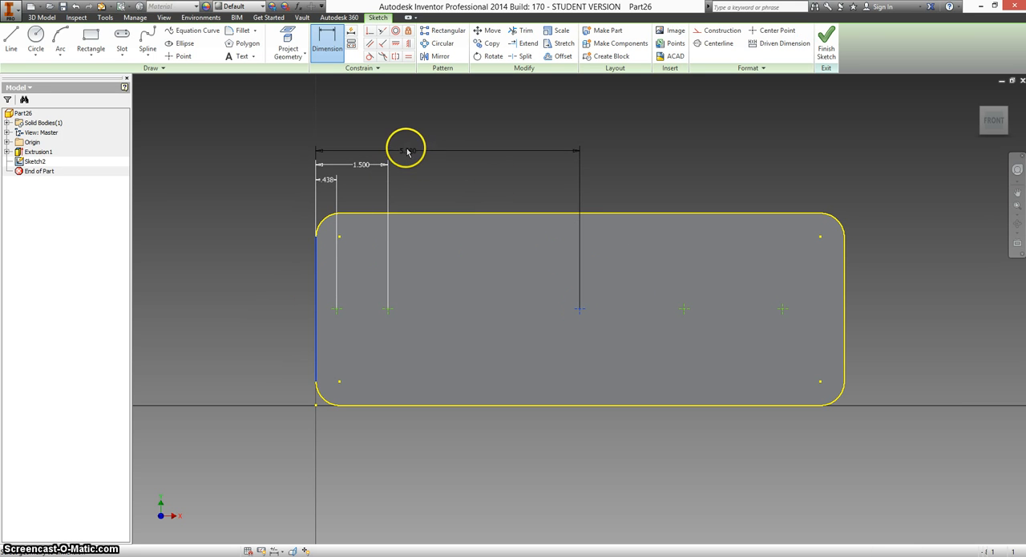
left_click(406, 151)
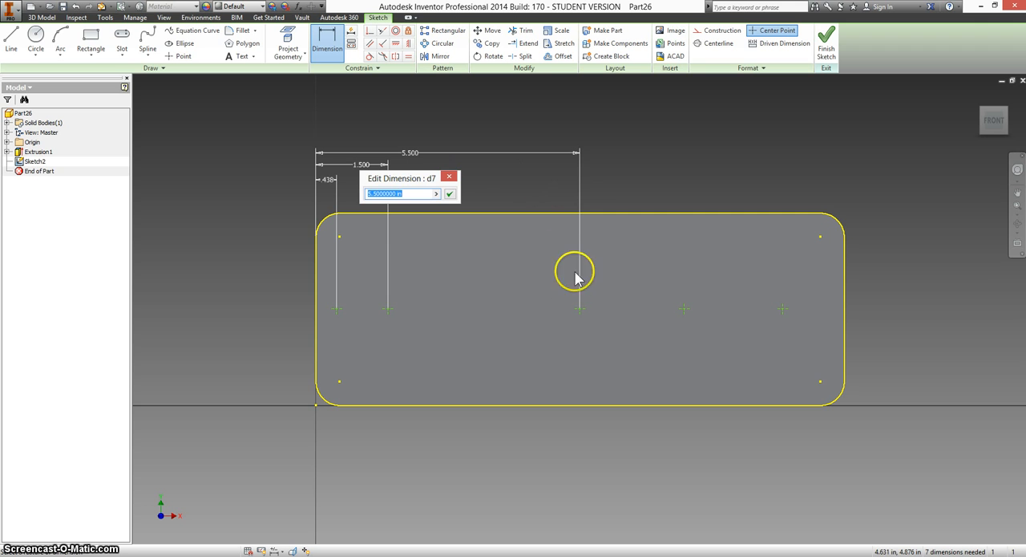
mouse_move(719, 328)
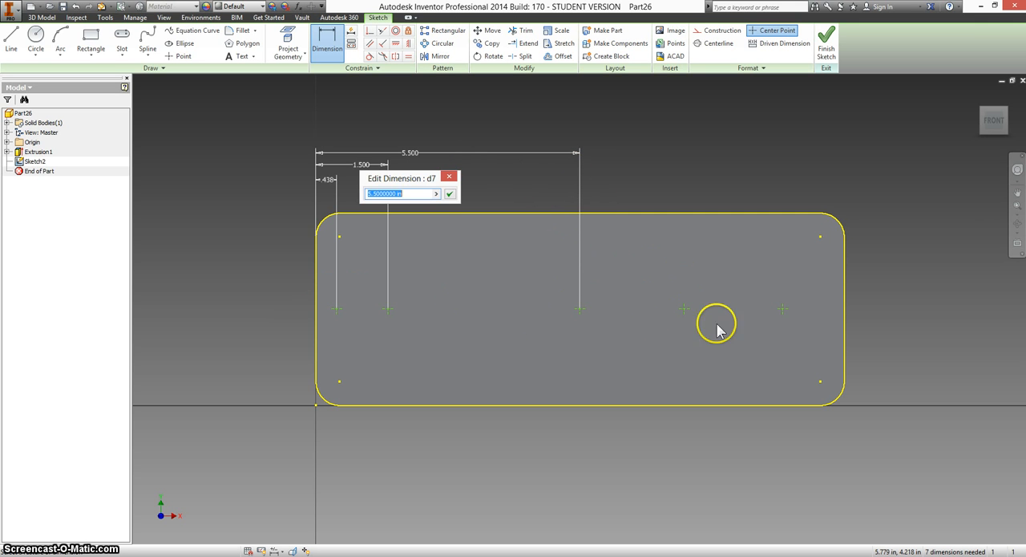
left_click(473, 194)
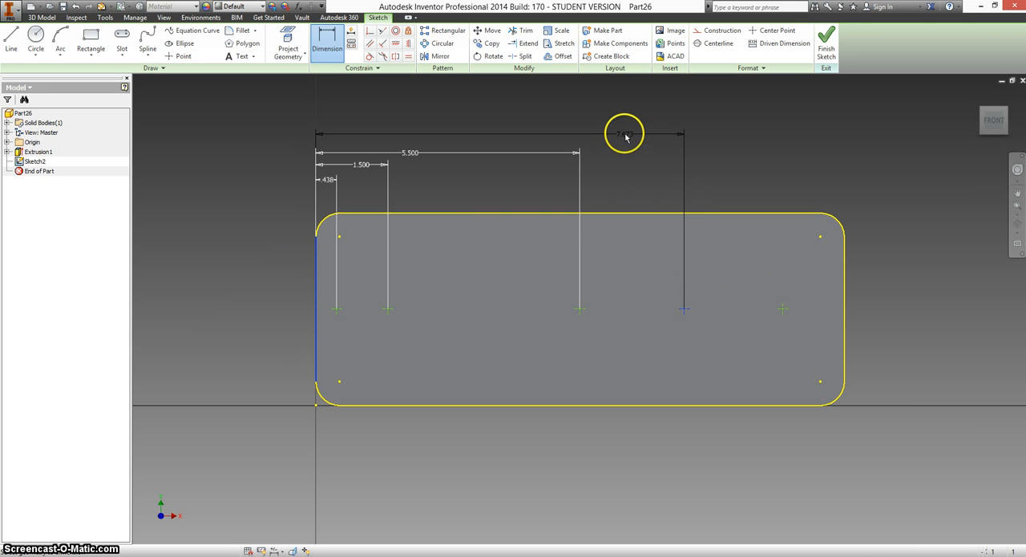
left_click(626, 137)
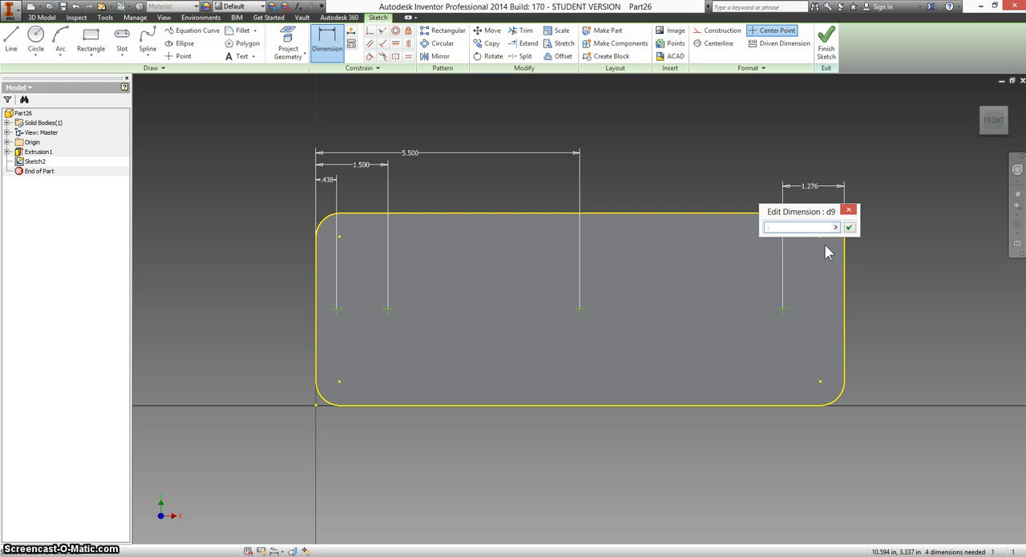
Dimension the rightmost hole point 0.438 from the right edge and 2.000 vertically.
type(".4375")
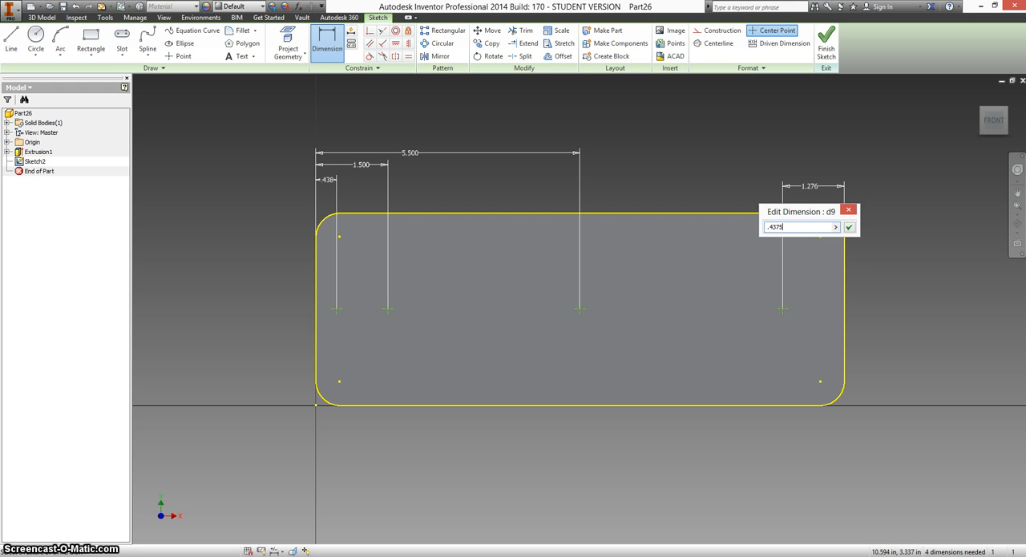
left_click(851, 226)
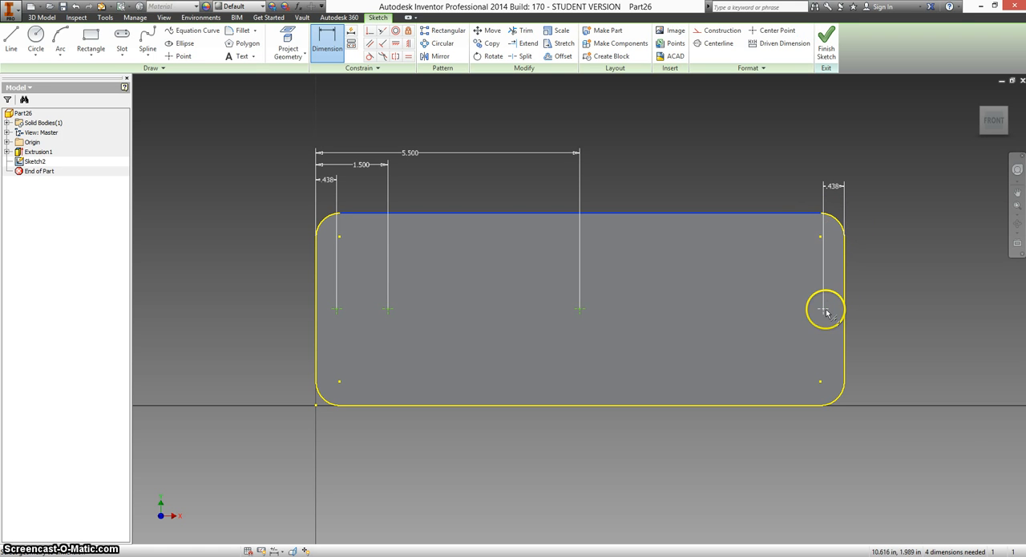
left_click(826, 312)
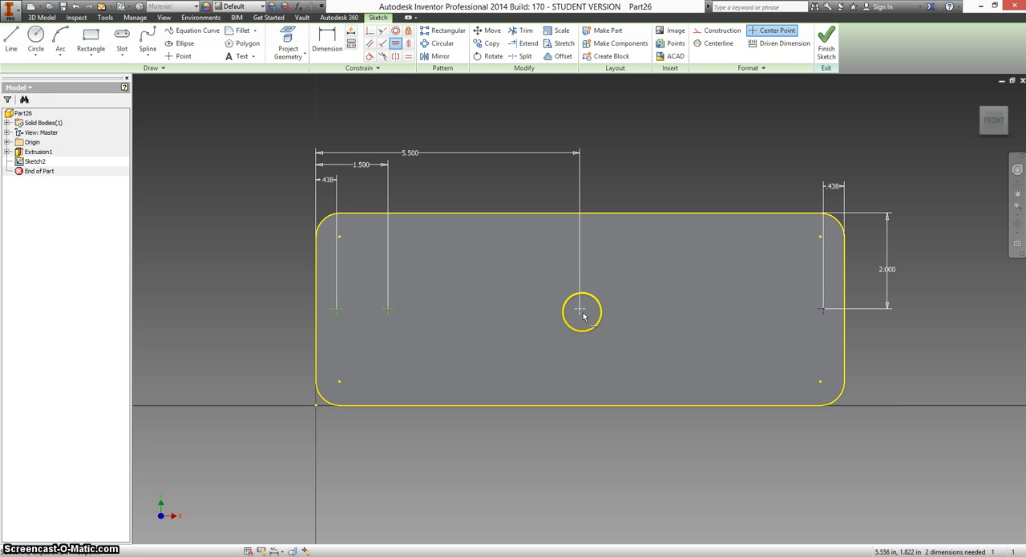
mouse_move(387, 317)
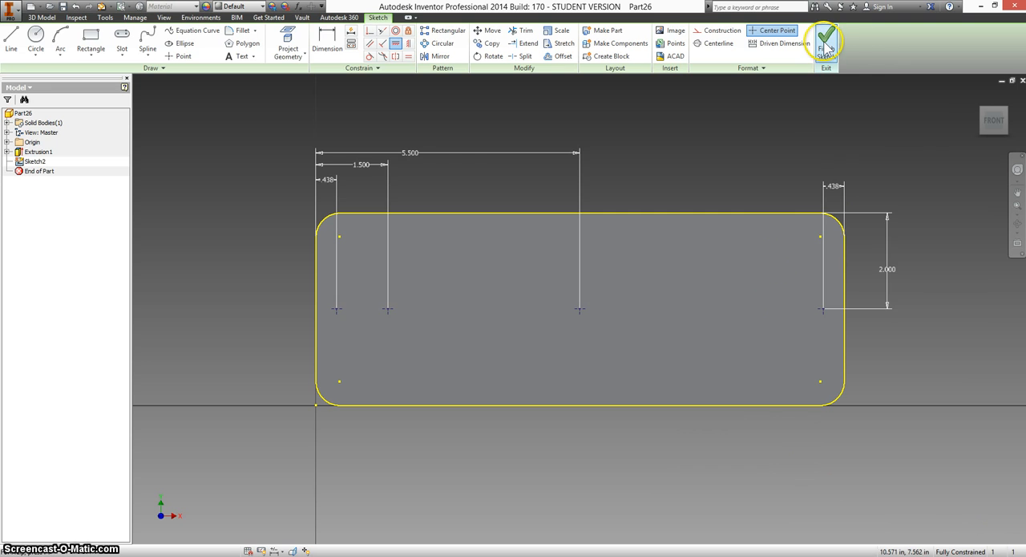
Finish the sketch and set up a 0.5 diameter through-all hole at the sketch points.
left_click(826, 38)
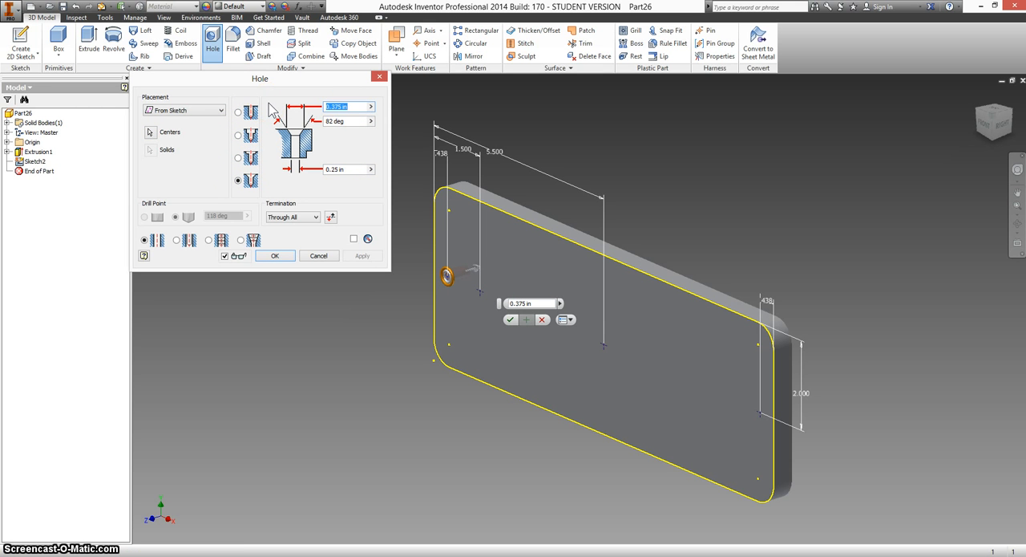
type(".5")
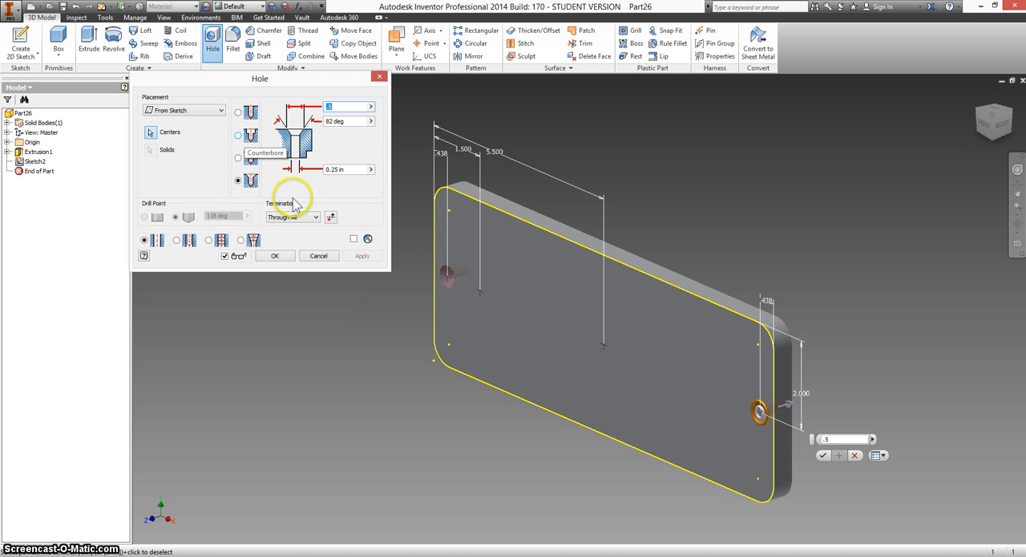
Expand Hole1 in the browser and share its placement sketch, Sketch2.
left_click(275, 255)
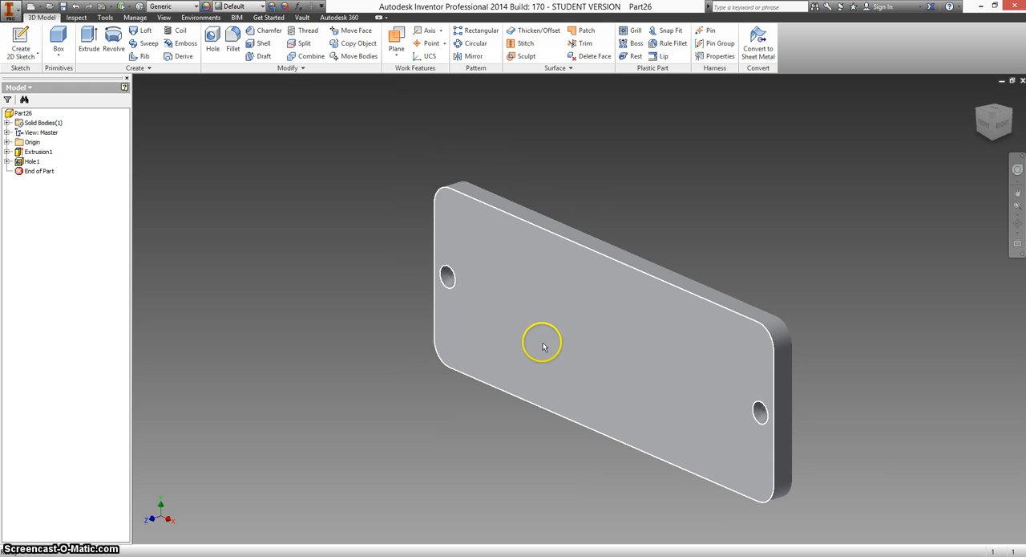
mouse_move(766, 381)
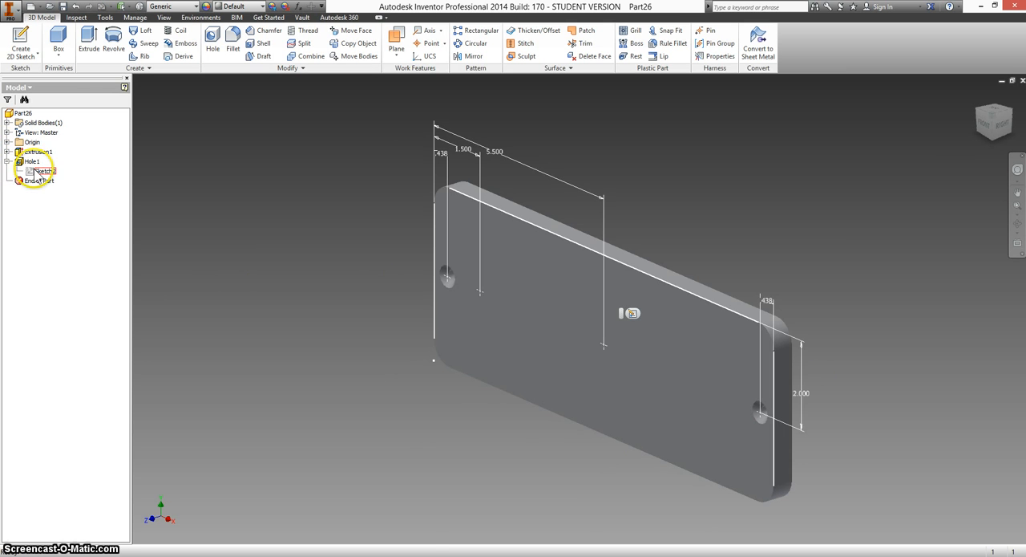
right_click(44, 171)
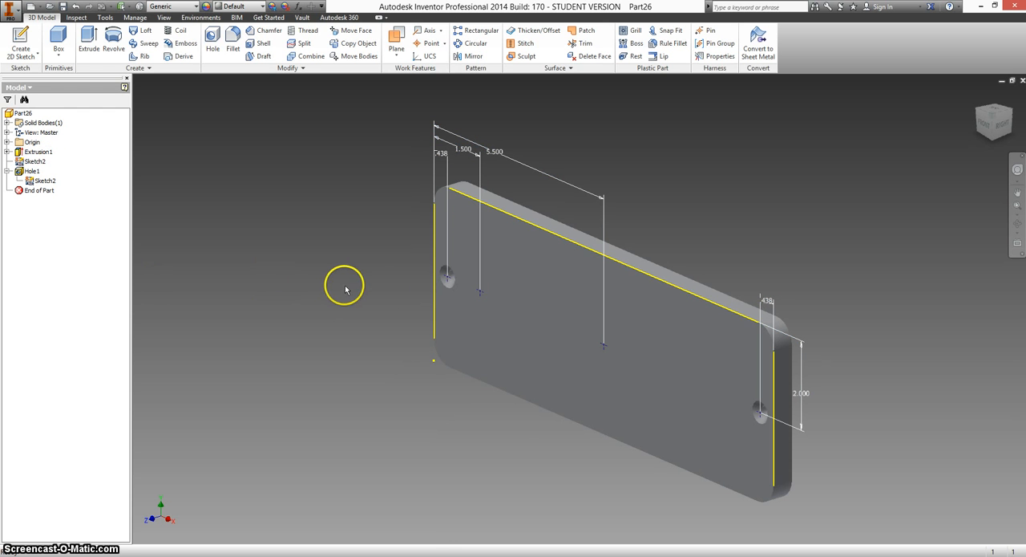
mouse_move(479, 297)
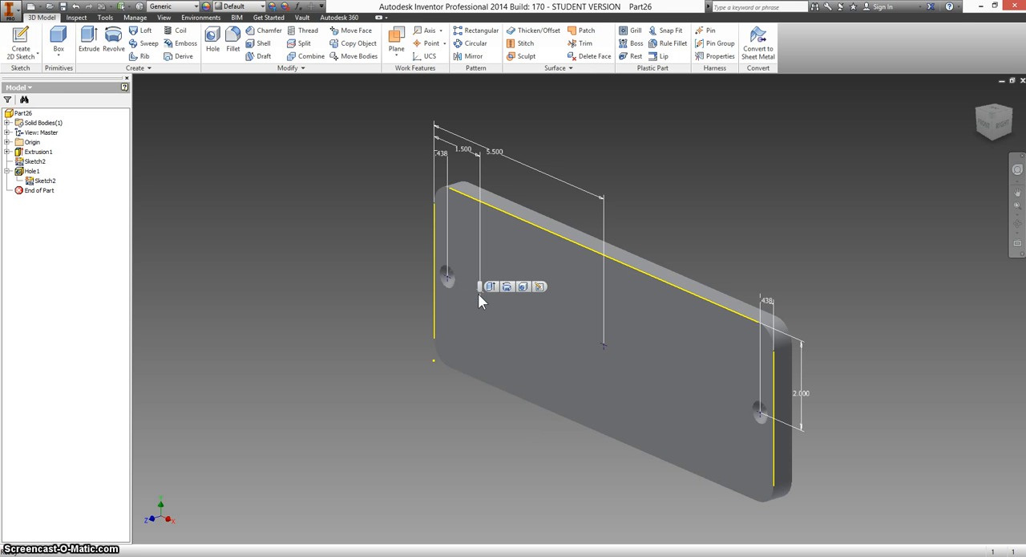
Cut 0.3125 diameter through holes at the two remaining inner sketch points.
left_click(213, 44)
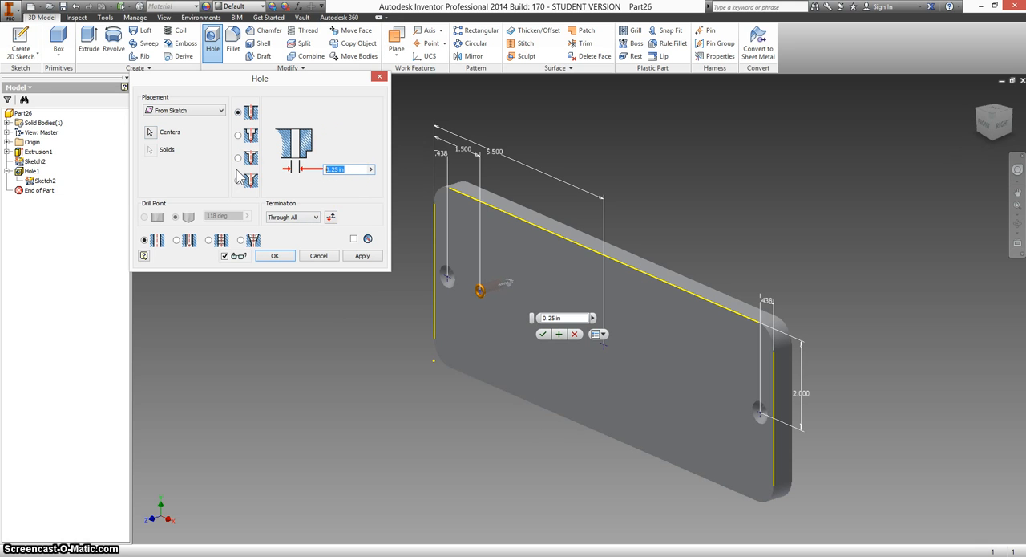
type(".3125")
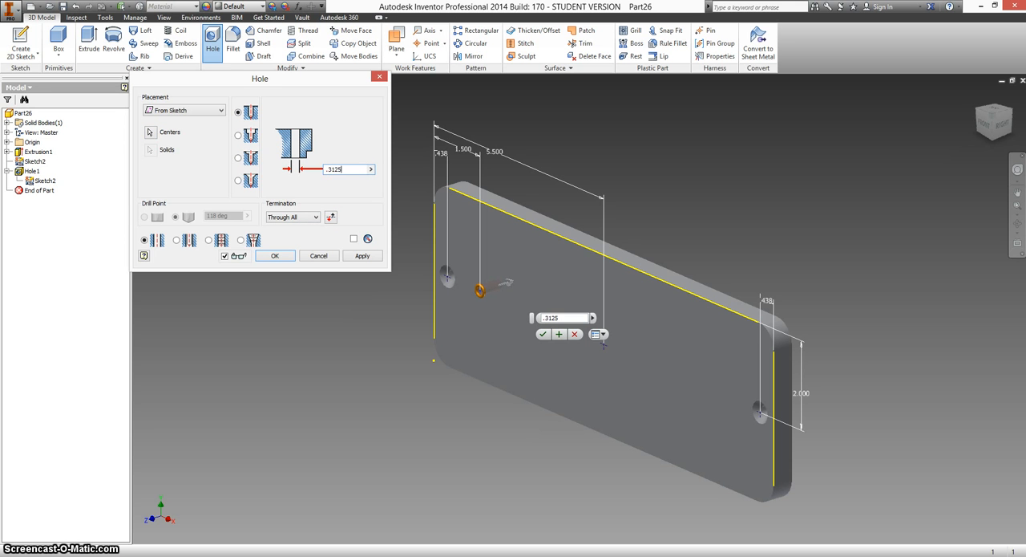
left_click(274, 255)
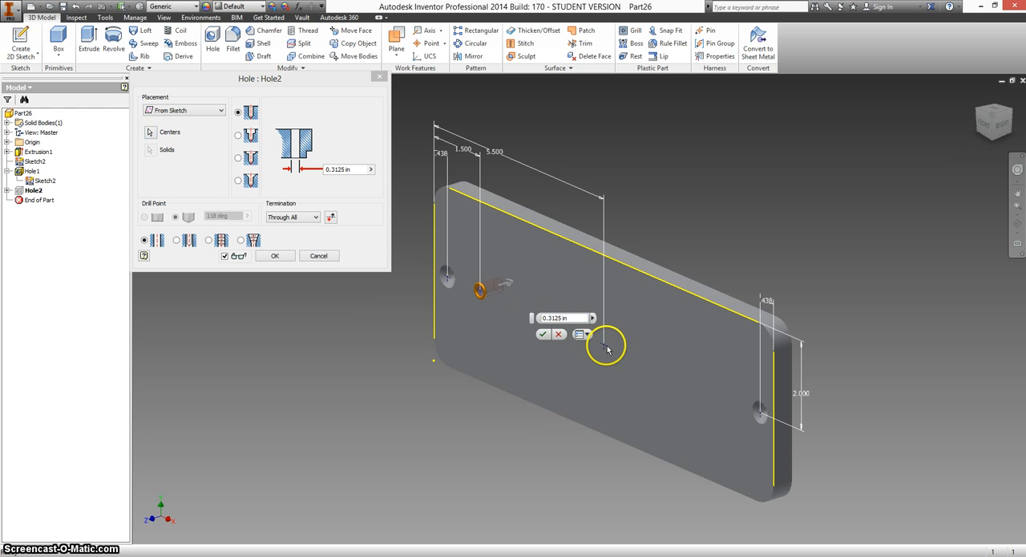
mouse_move(349, 213)
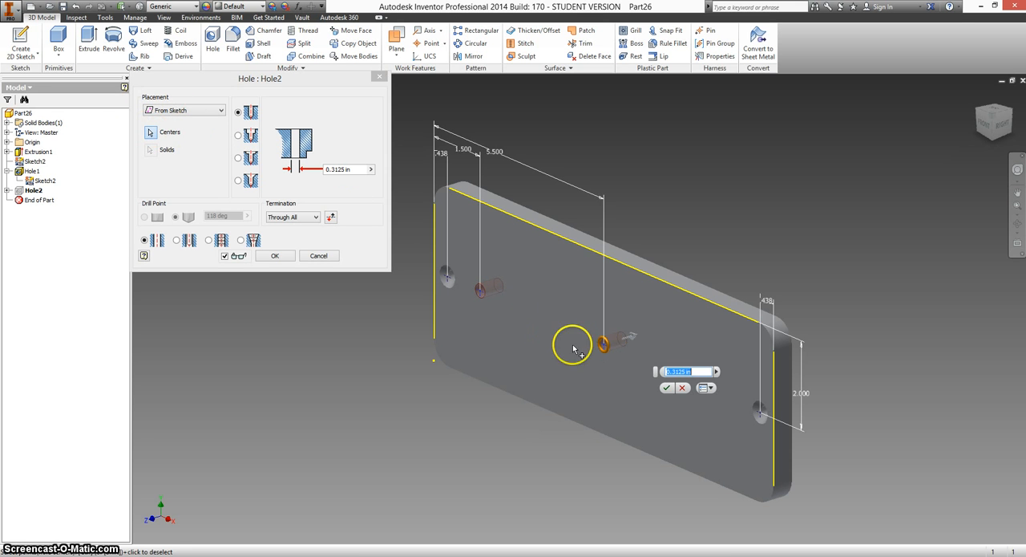
left_click(274, 255)
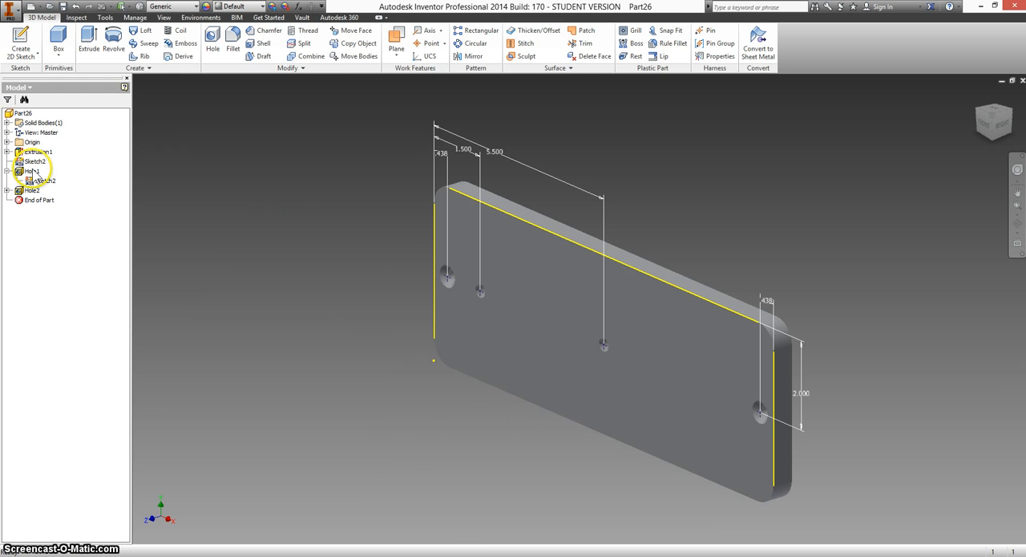
Turn off visibility of the shared Sketch2.
right_click(36, 162)
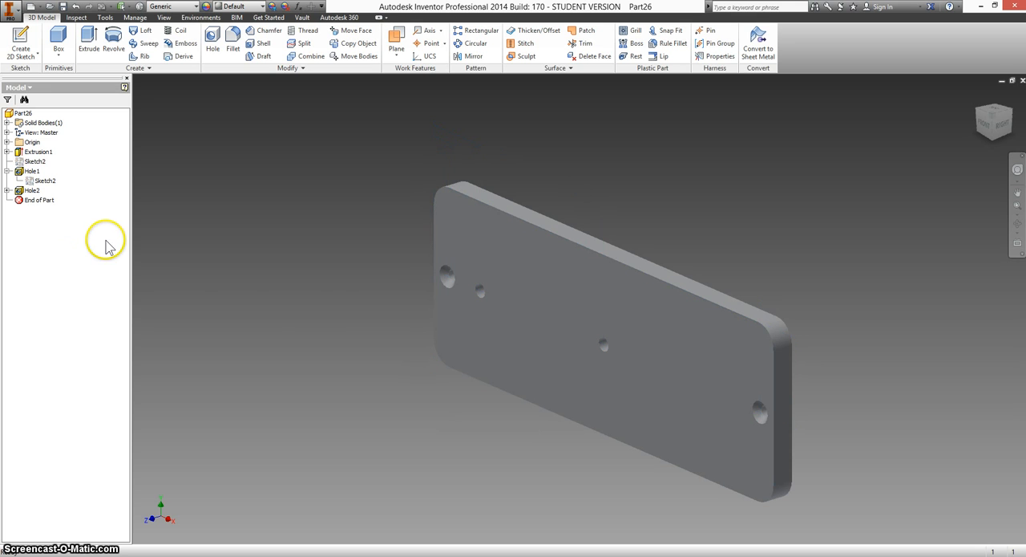
mouse_move(368, 327)
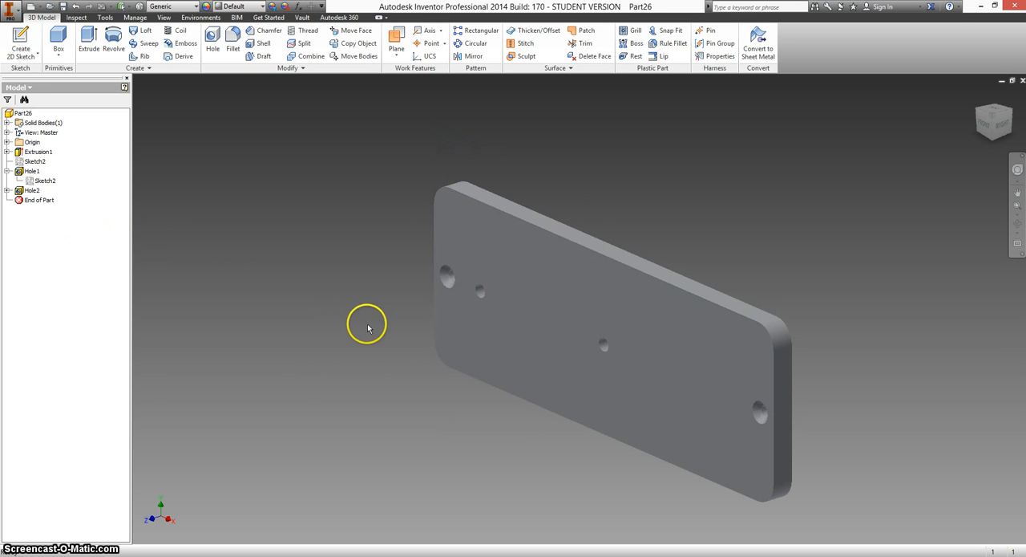
mouse_move(302, 336)
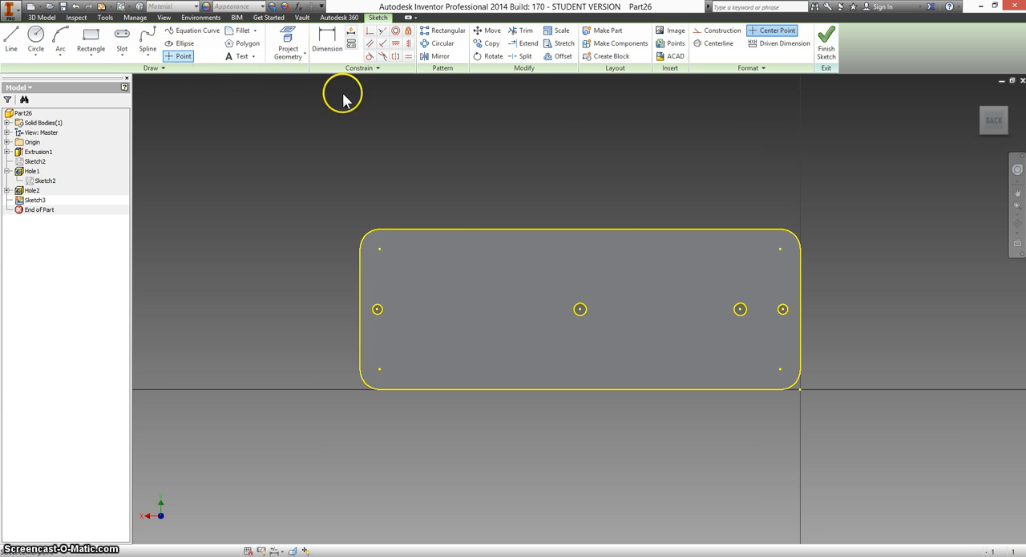
mouse_move(385, 375)
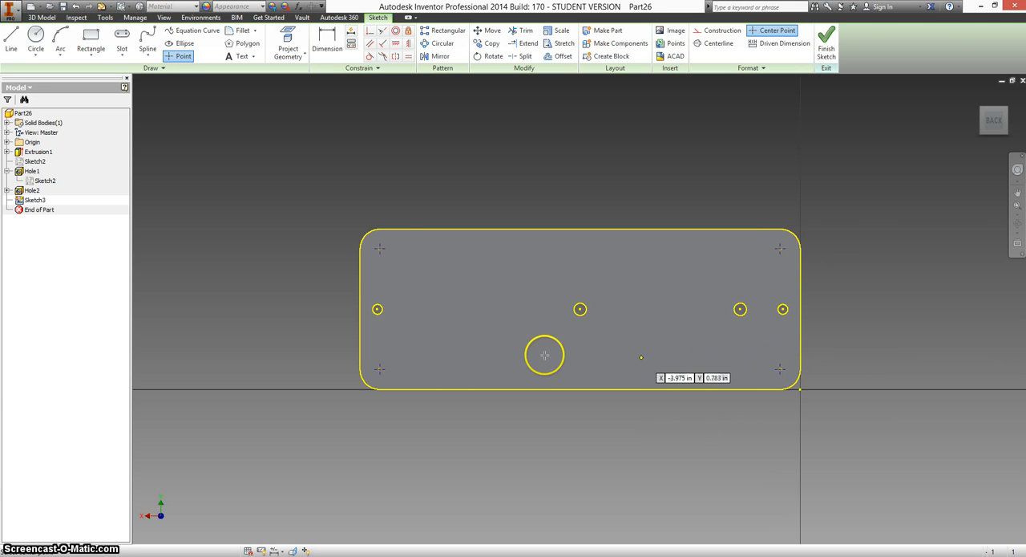
mouse_move(698, 163)
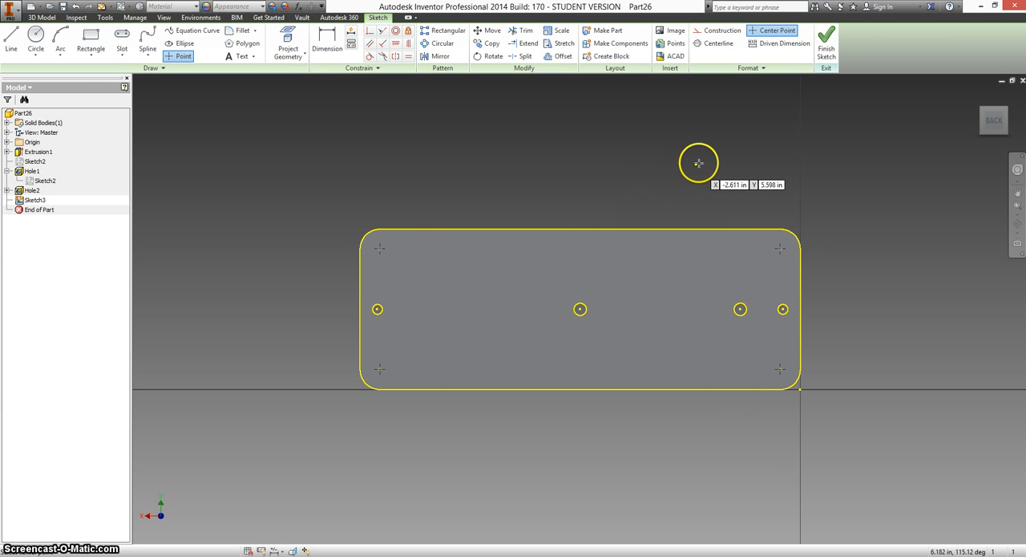
mouse_move(342, 170)
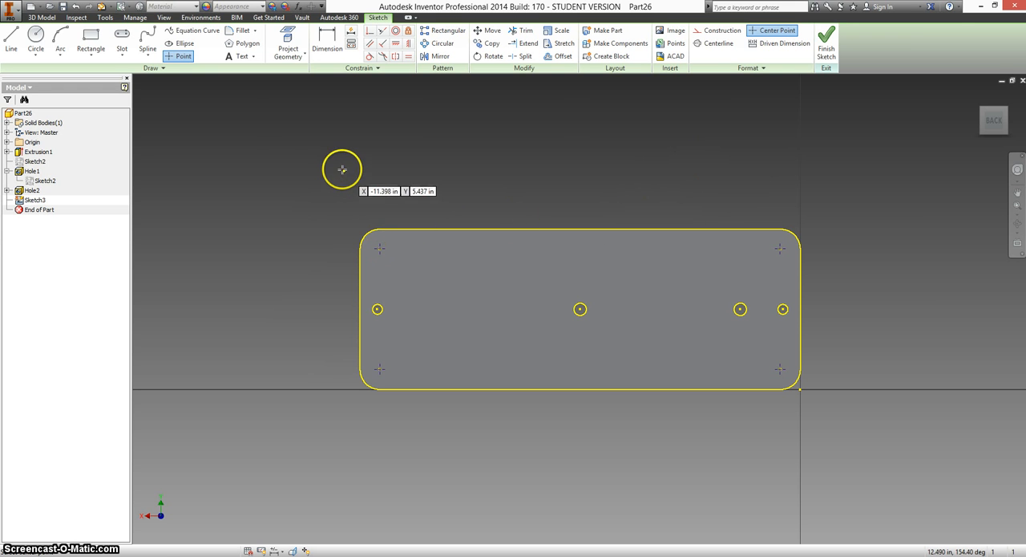
mouse_move(335, 133)
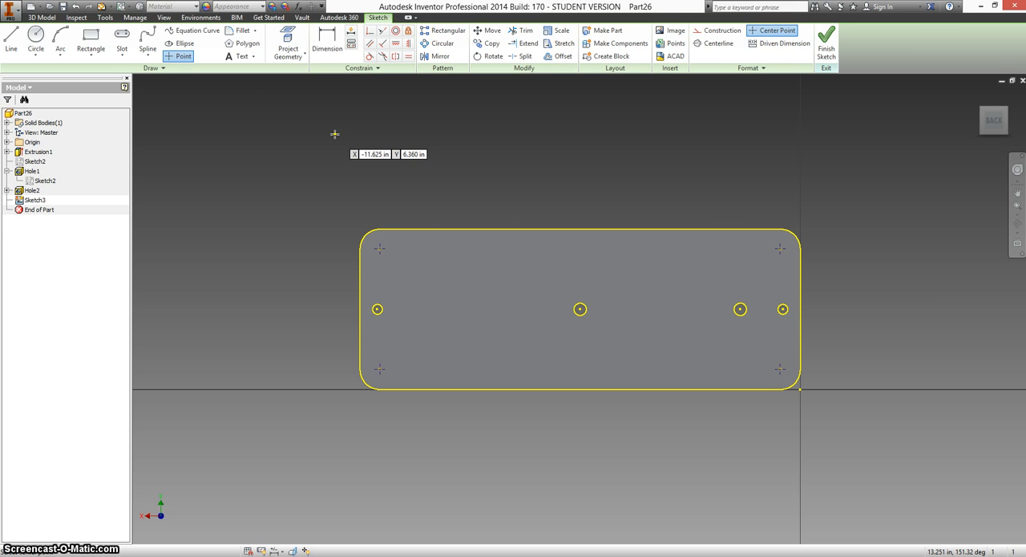
mouse_move(826, 41)
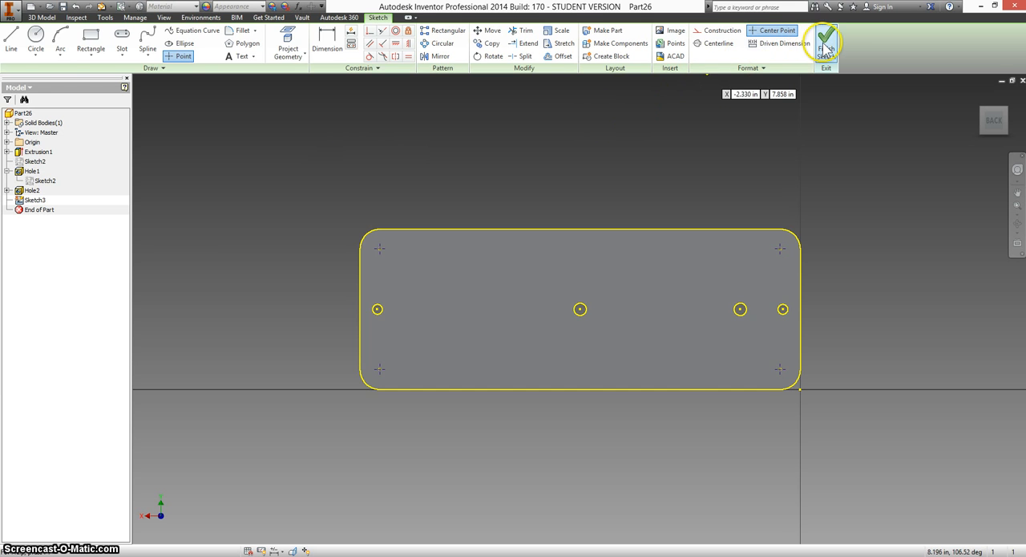
Finish the back-face sketch holding the four corner hole points.
left_click(825, 38)
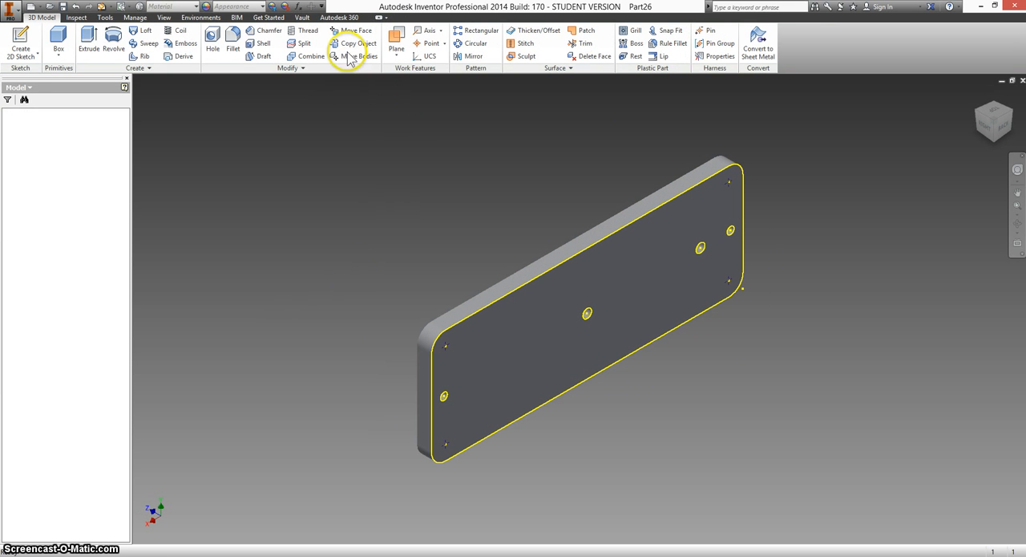
Create Hole3: four 8-32 UNC (#8) tapped holes, 0.2 deep, at the corner sketch points.
left_click(213, 42)
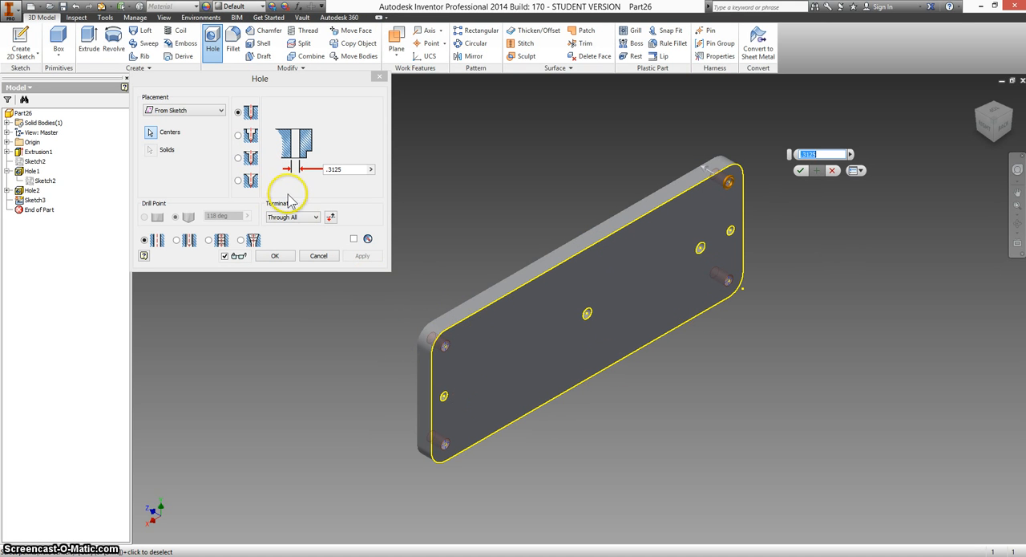
mouse_move(323, 185)
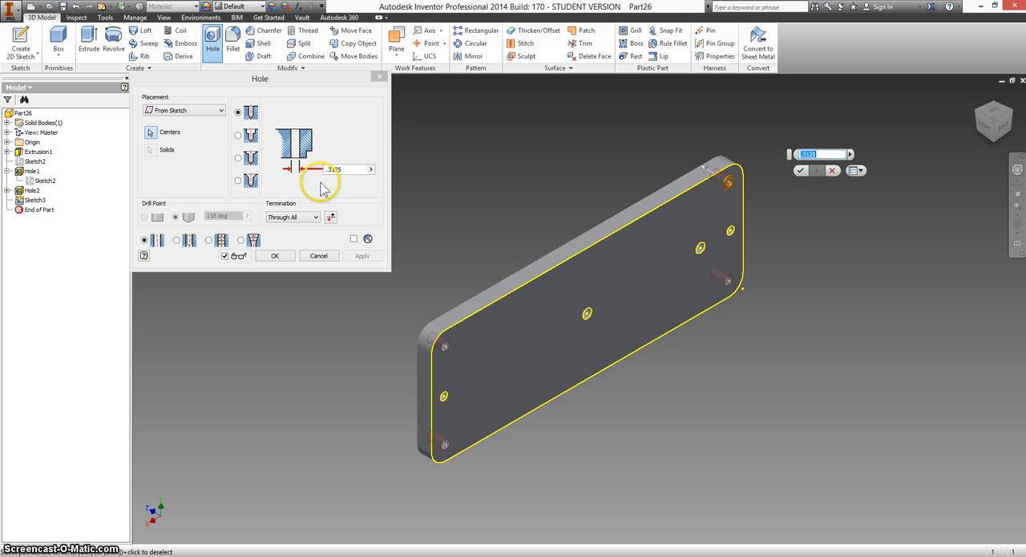
left_click(315, 217)
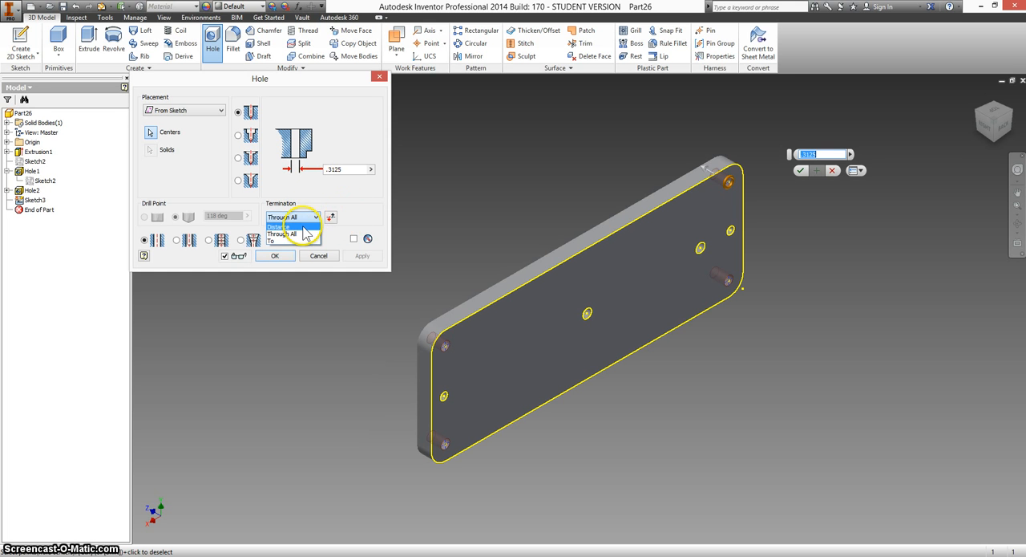
left_click(282, 228)
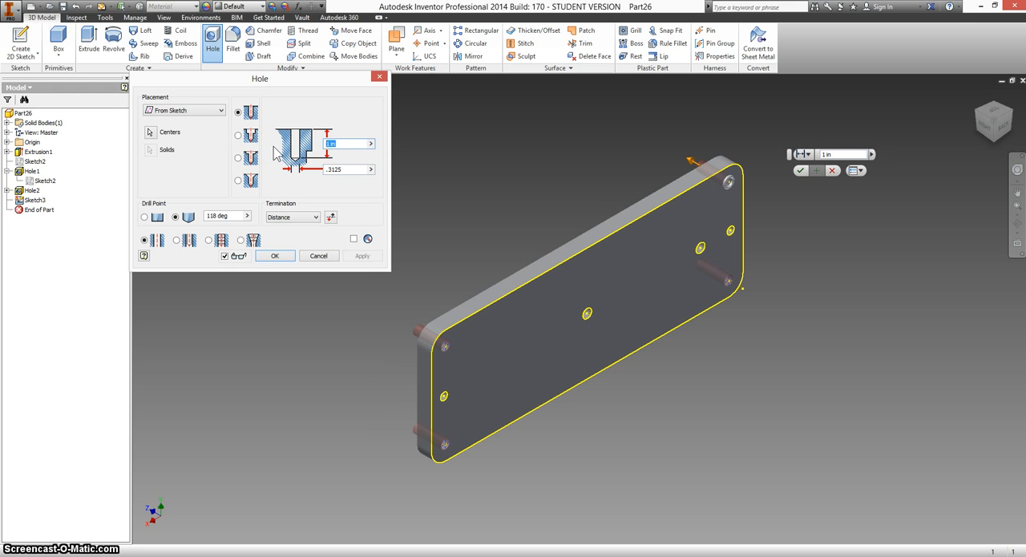
type(".2875")
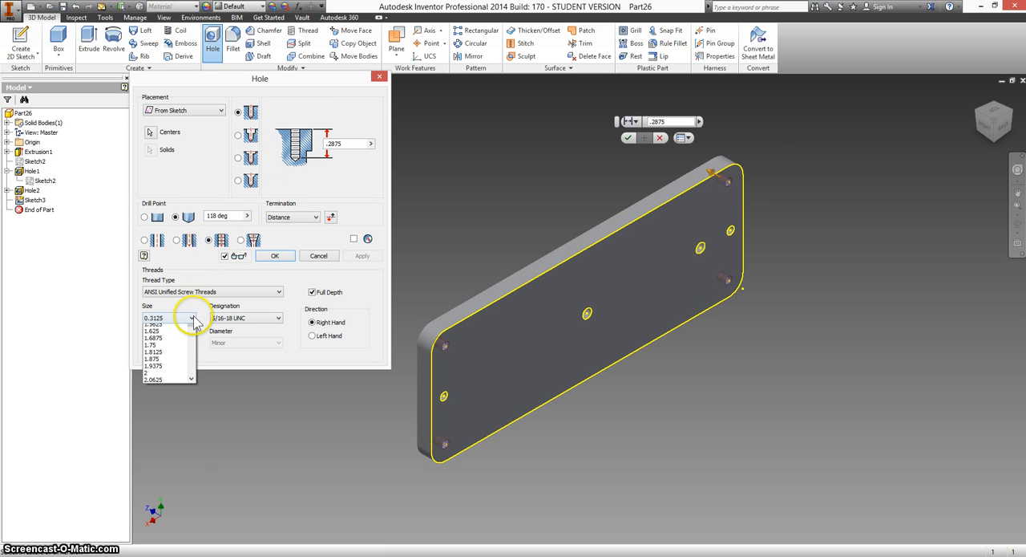
left_click(191, 319)
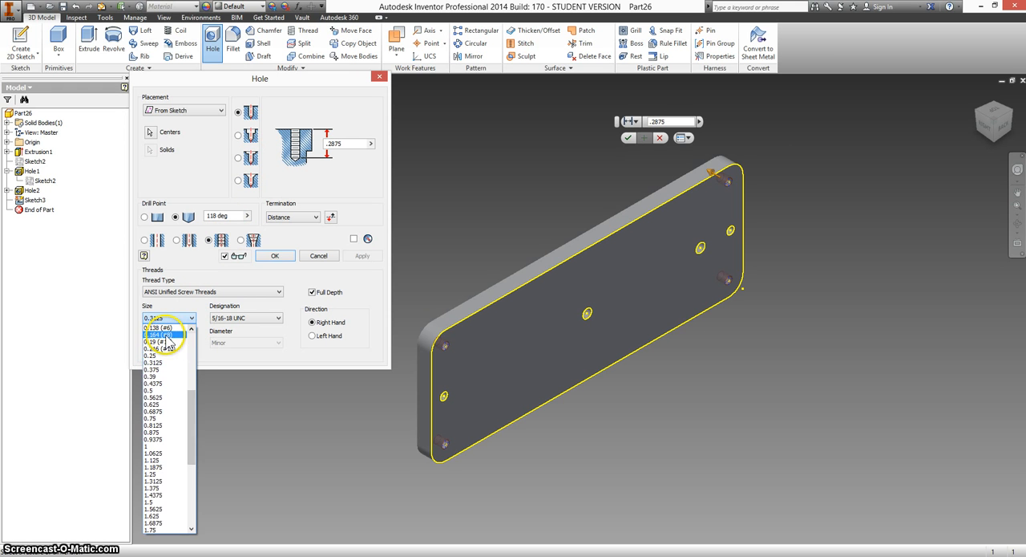
left_click(157, 334)
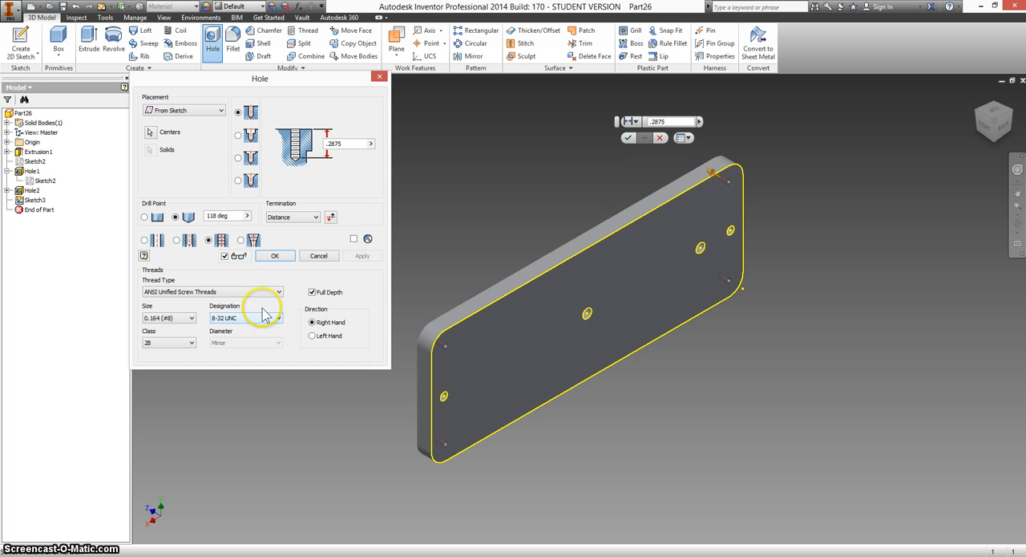
left_click(275, 255)
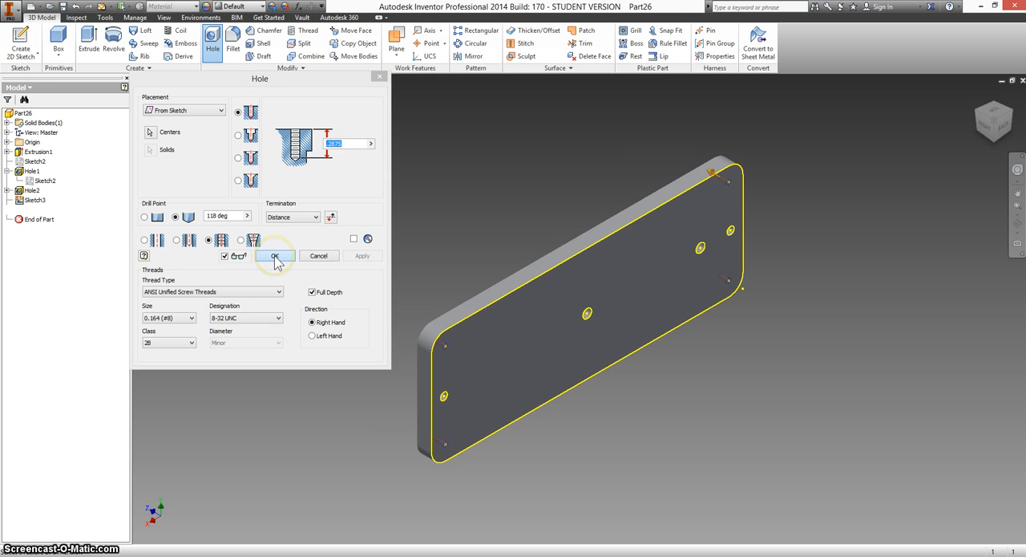
left_click(275, 255)
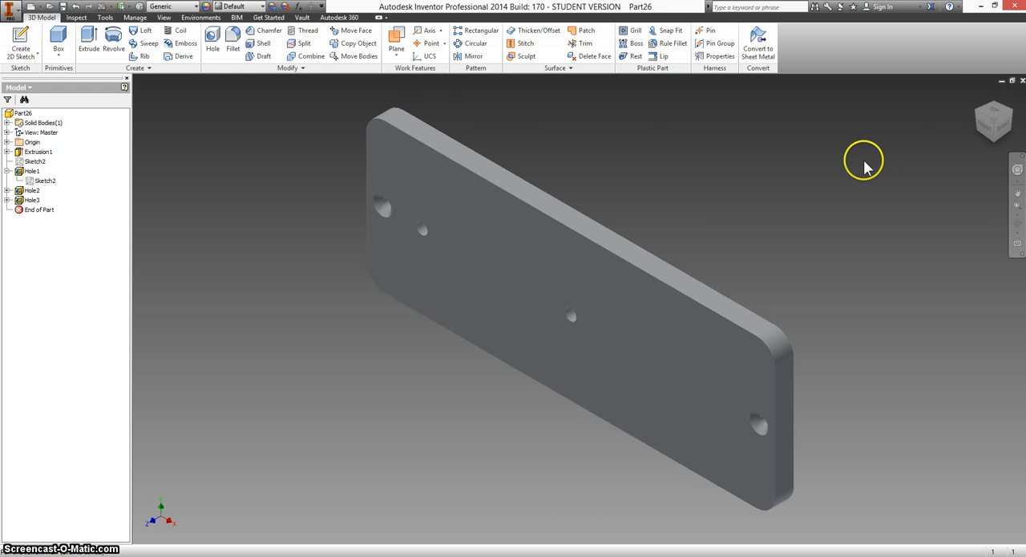
mouse_move(994, 110)
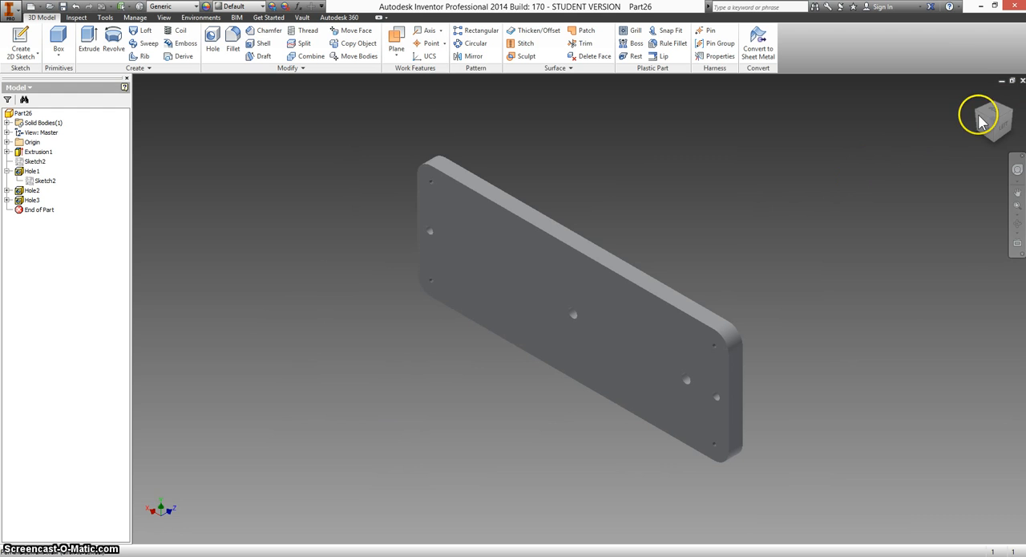
left_click(970, 98)
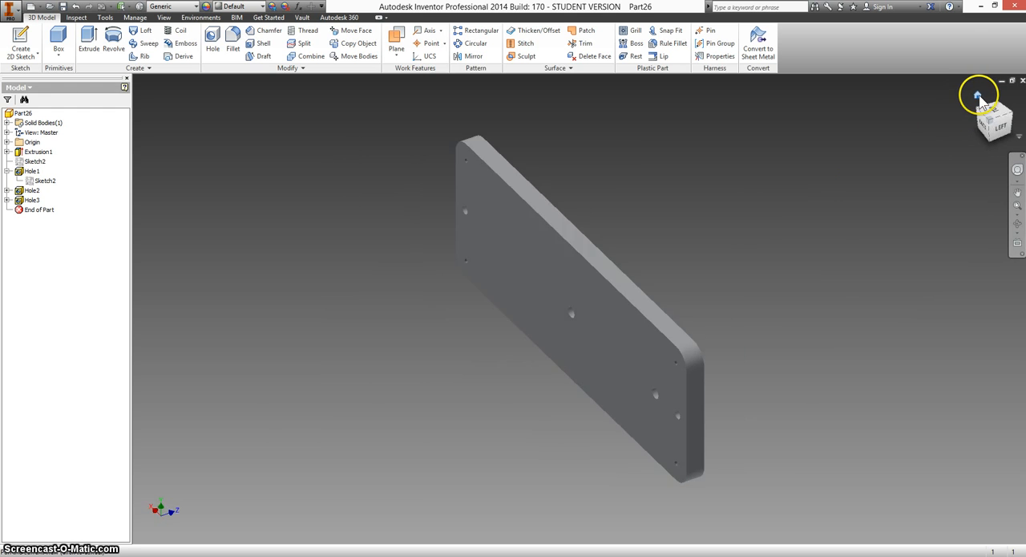